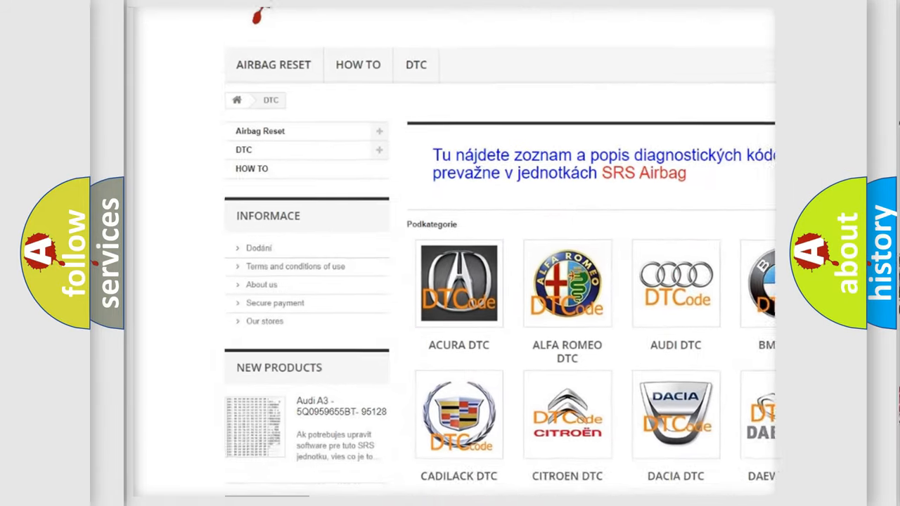
scroll(down, 3)
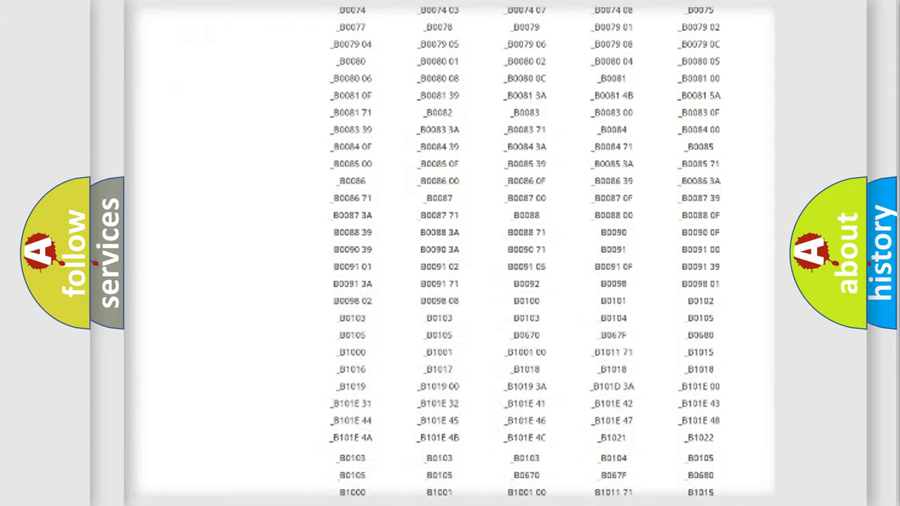
scroll(up, 3)
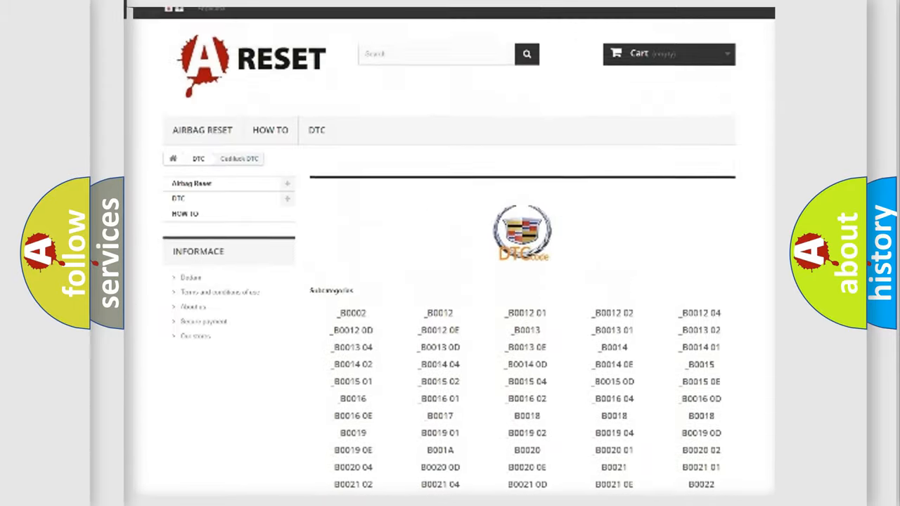